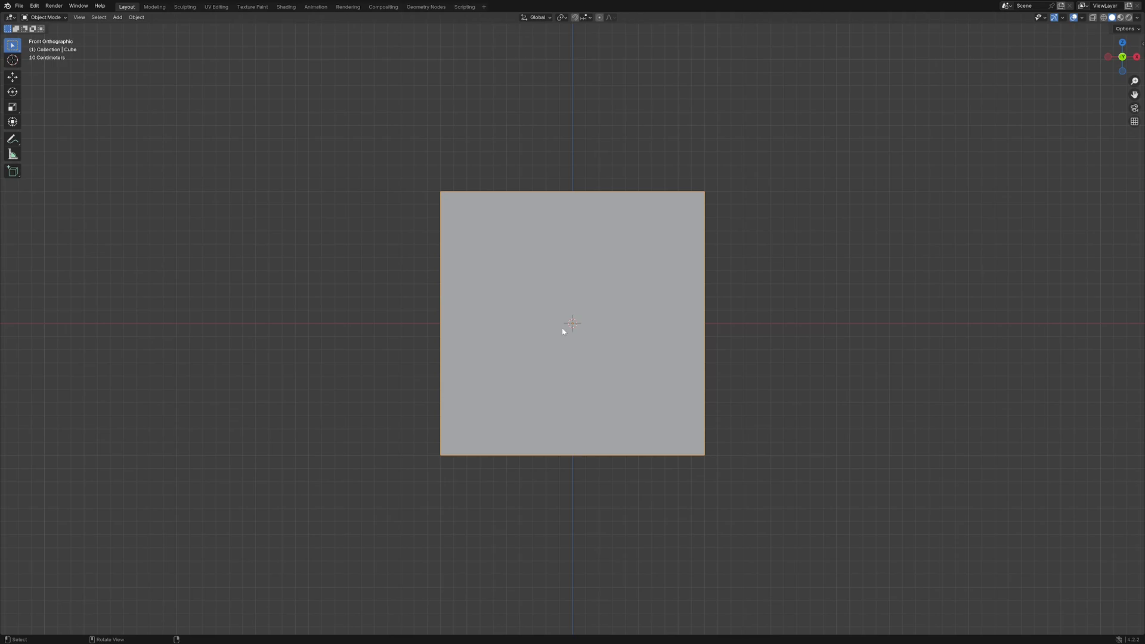
mouse_move(570, 326)
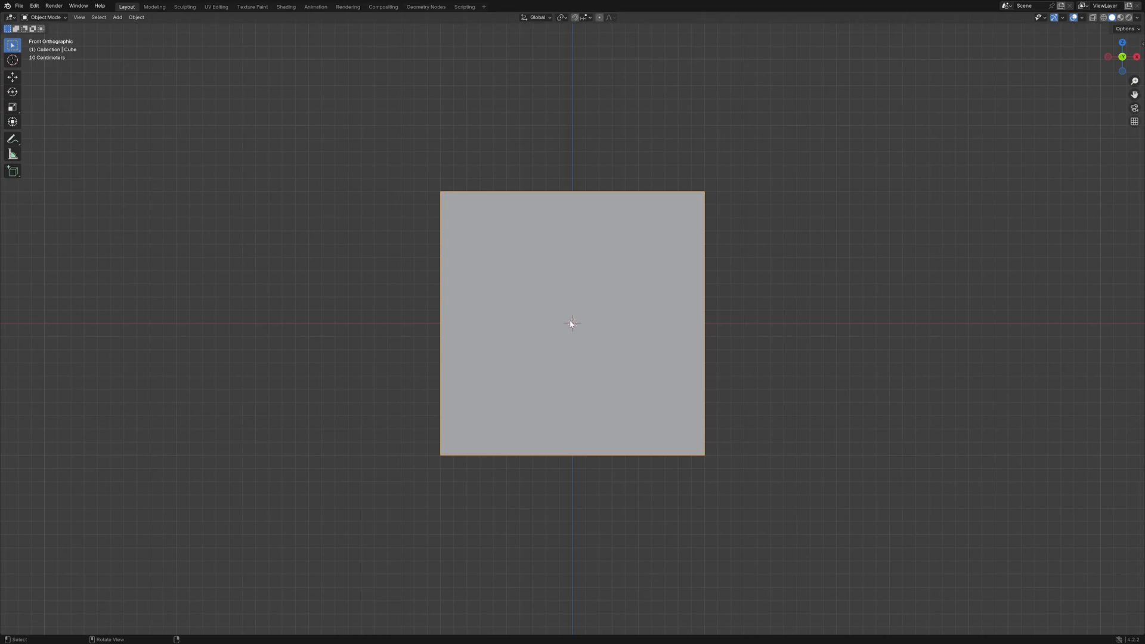
Toggle edit mode on the two-cube scene to view it in perspective
key(Tab)
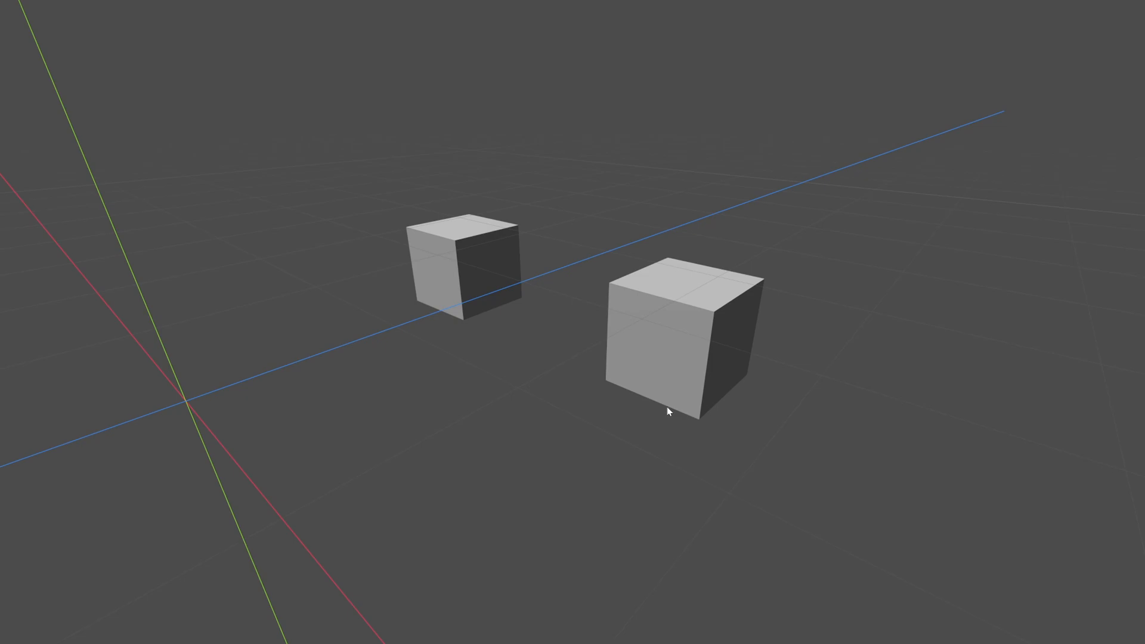
mouse_move(662, 419)
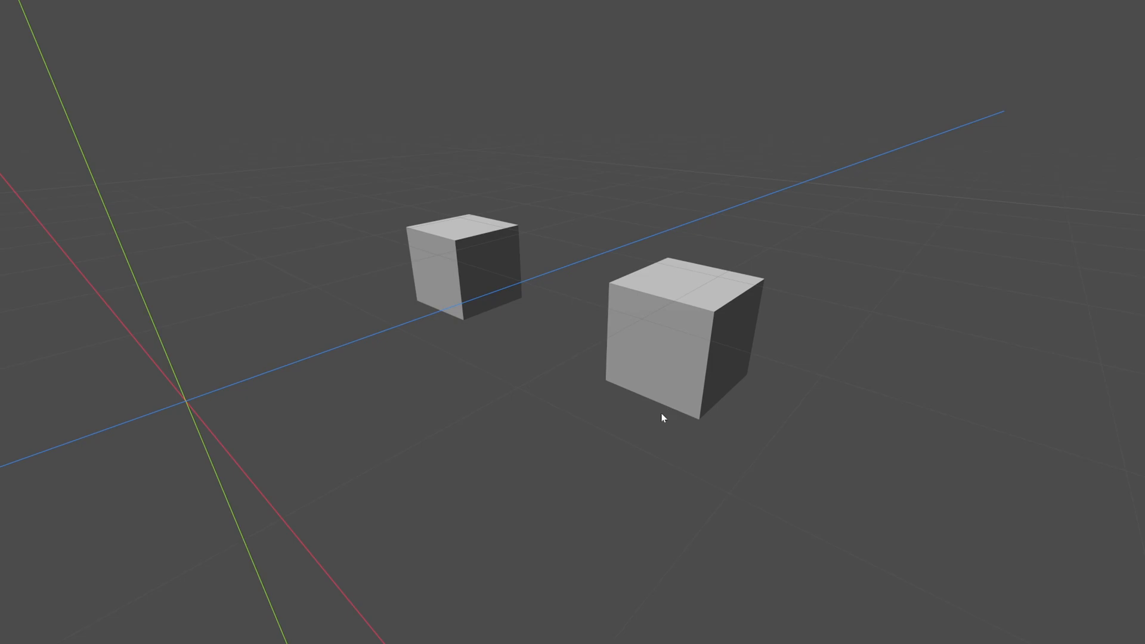
mouse_move(654, 446)
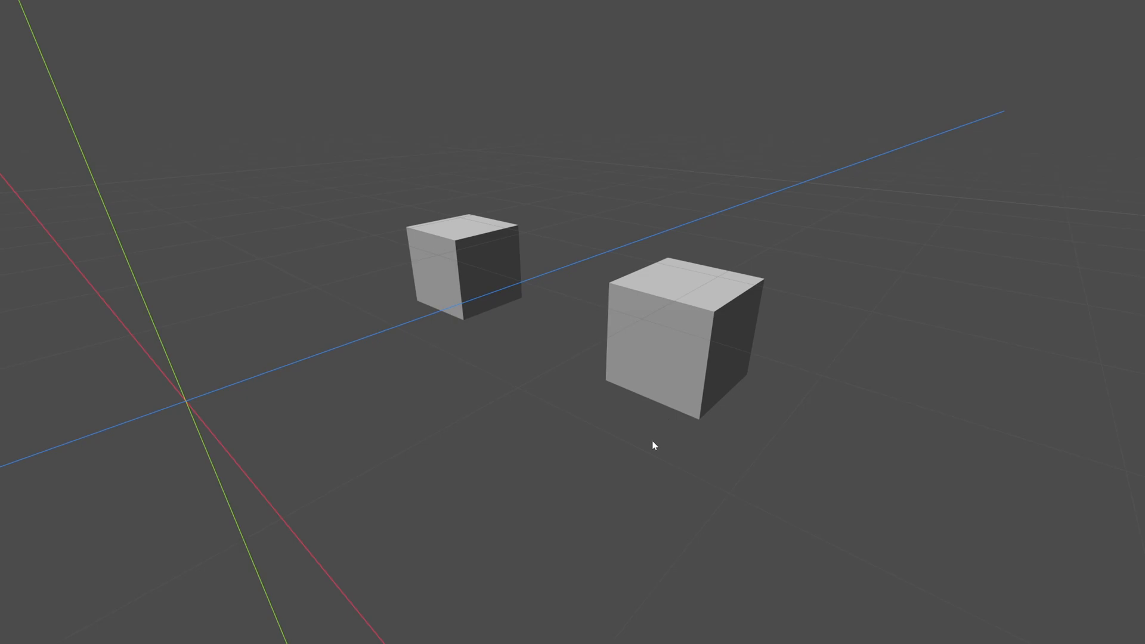
mouse_move(633, 447)
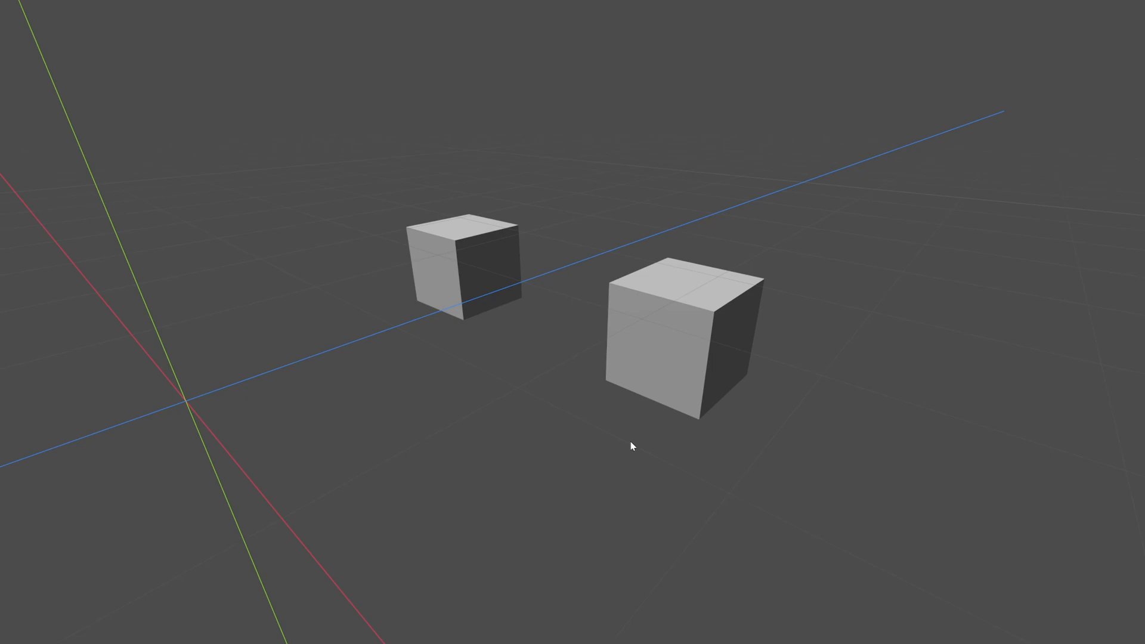
Orbit the view so the world origin faces front with the cubes off to the side
drag(633, 446, 592, 315)
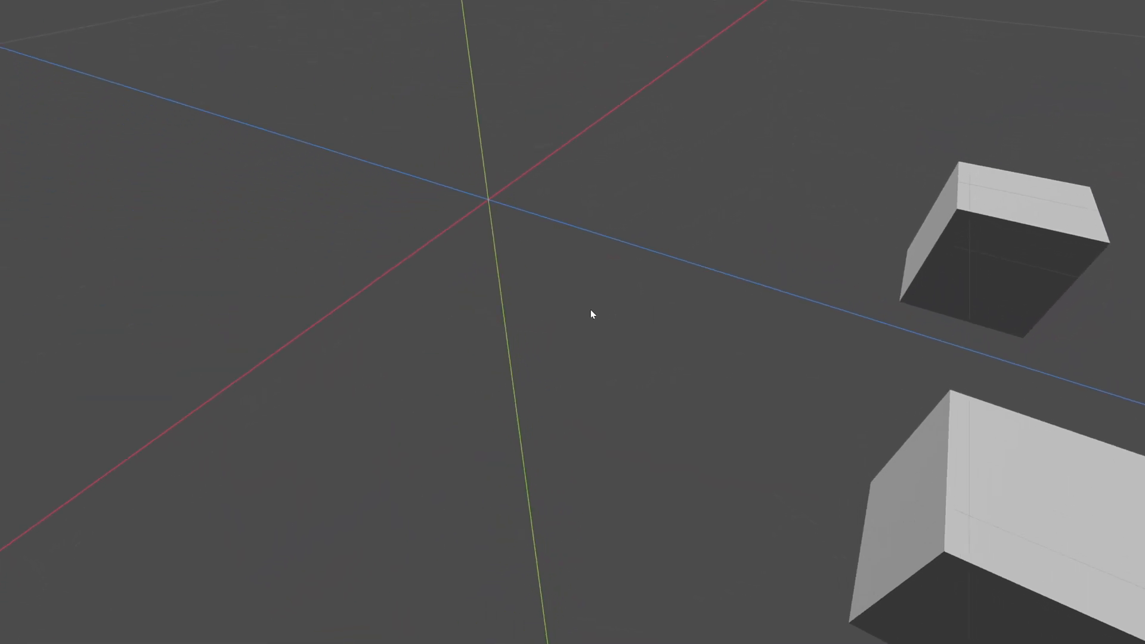
mouse_move(599, 318)
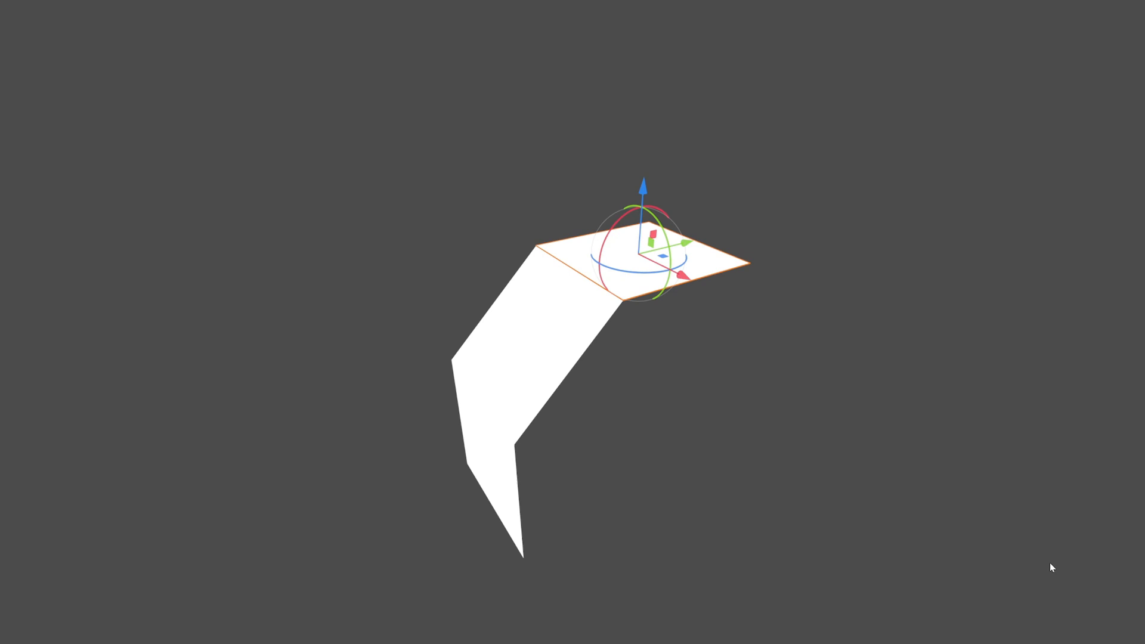
mouse_move(511, 350)
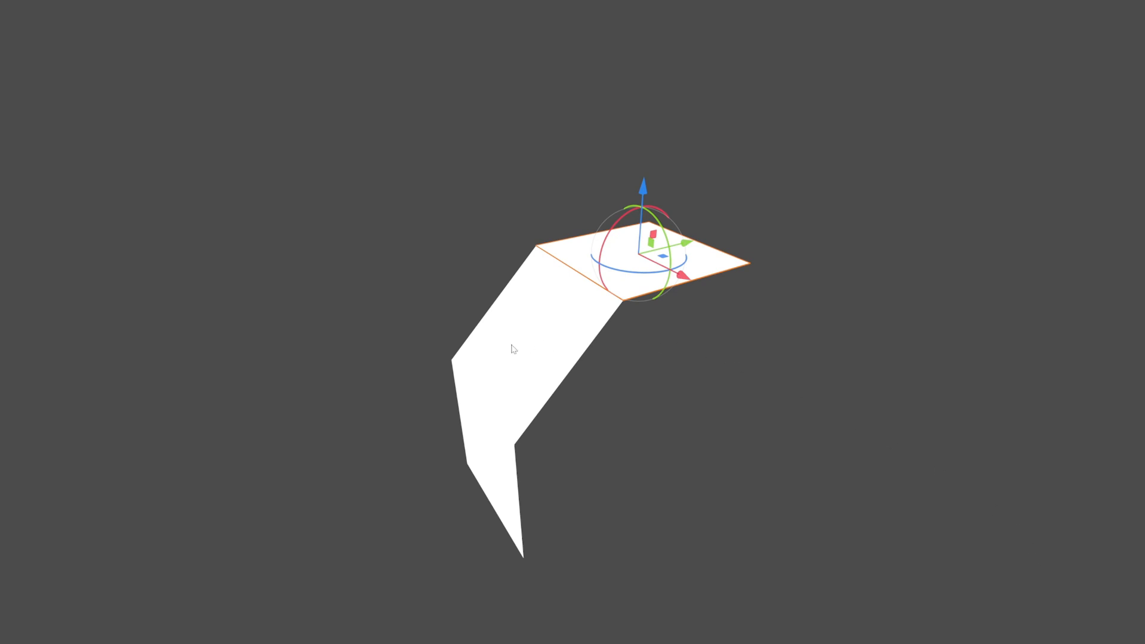